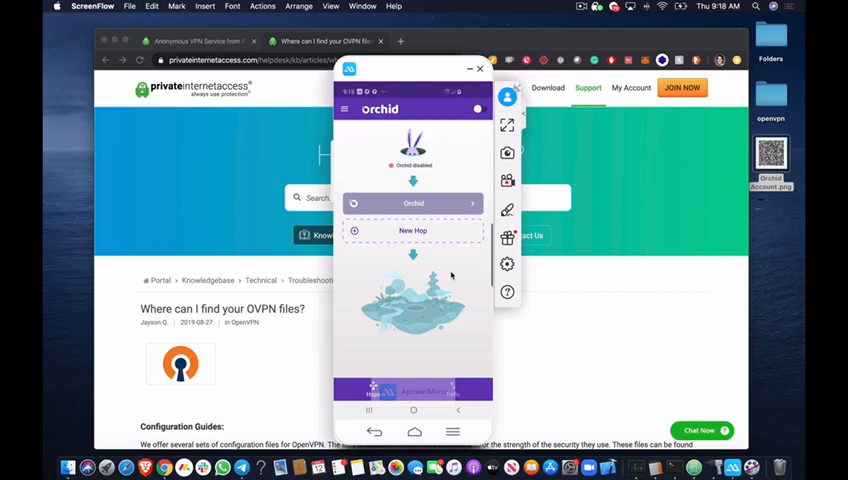
{"action": "mouse_move", "coordinate": [305, 346]}
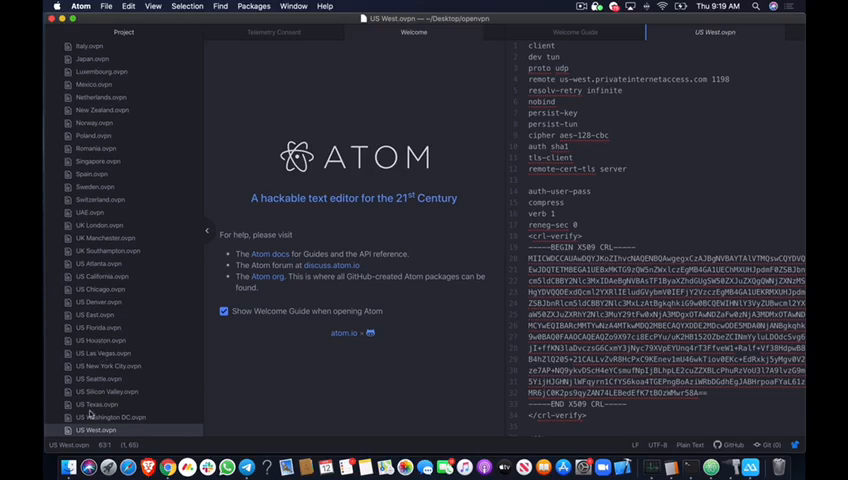
Open US West.ovpn in Atom, then start adding a new hop in Orchid.
{"action": "left_click", "coordinate": [96, 430]}
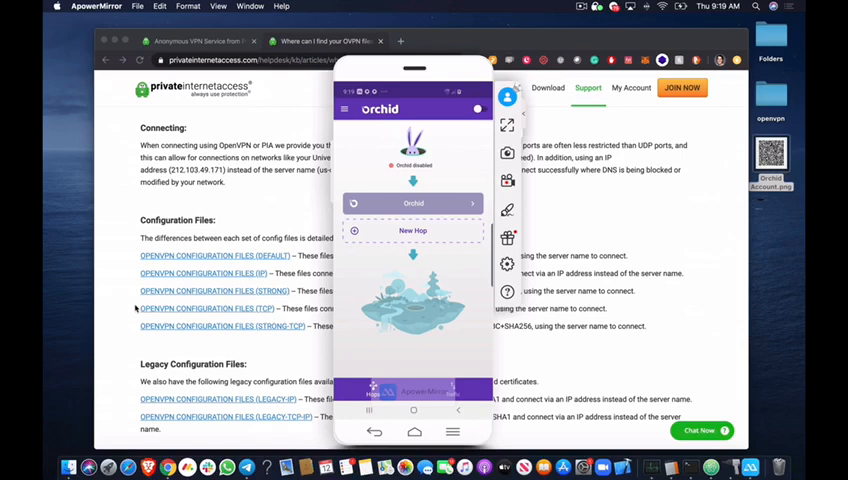
{"action": "left_click", "coordinate": [413, 230]}
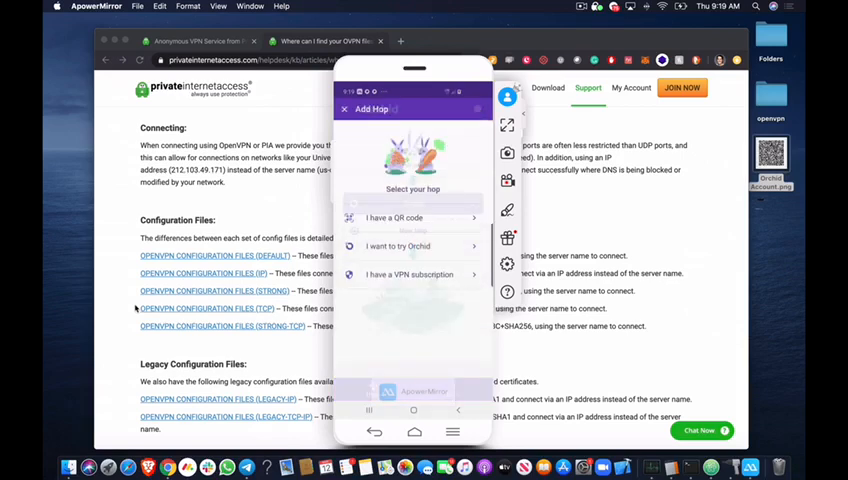
Tap New Hop in the mirrored Orchid app to reach the Add Hop options.
{"action": "left_click", "coordinate": [410, 274]}
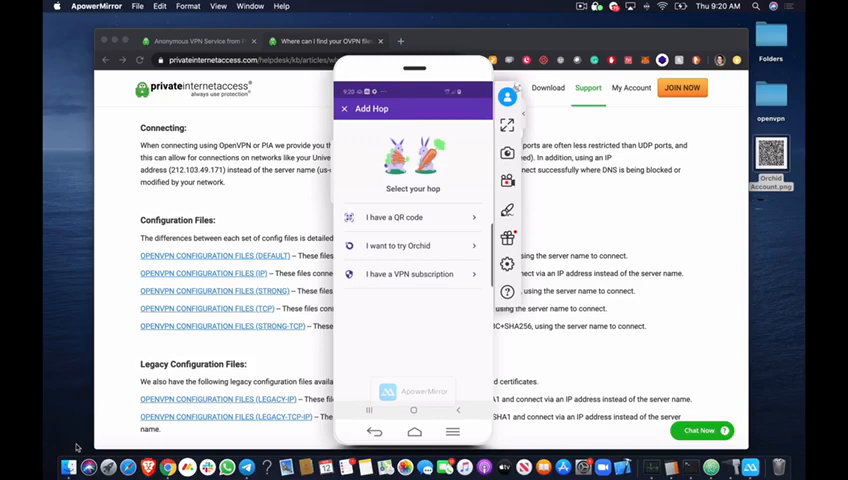
Choose 'I have a VPN subscription' to get the OpenVPN Hop form.
{"action": "left_click", "coordinate": [410, 274]}
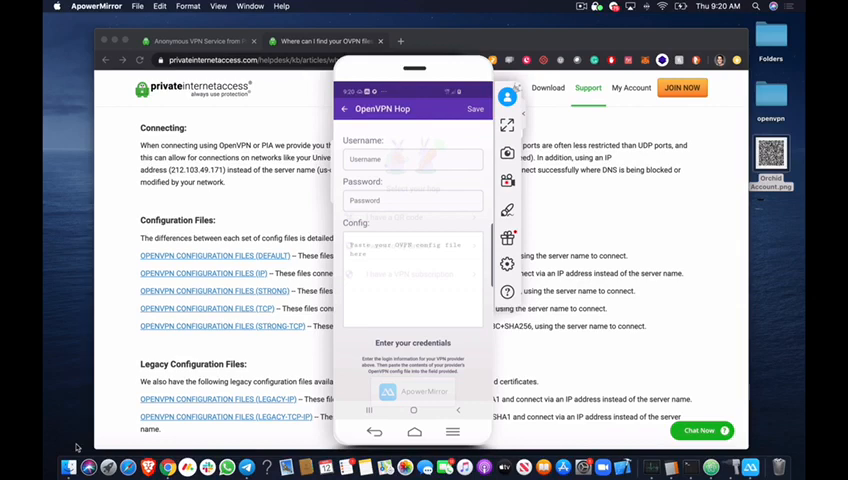